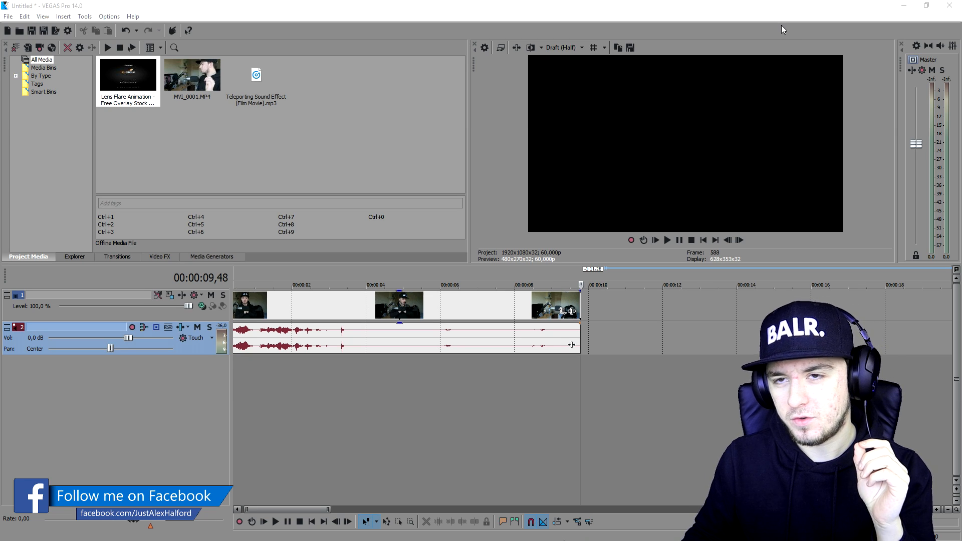
mouse_move(764, 10)
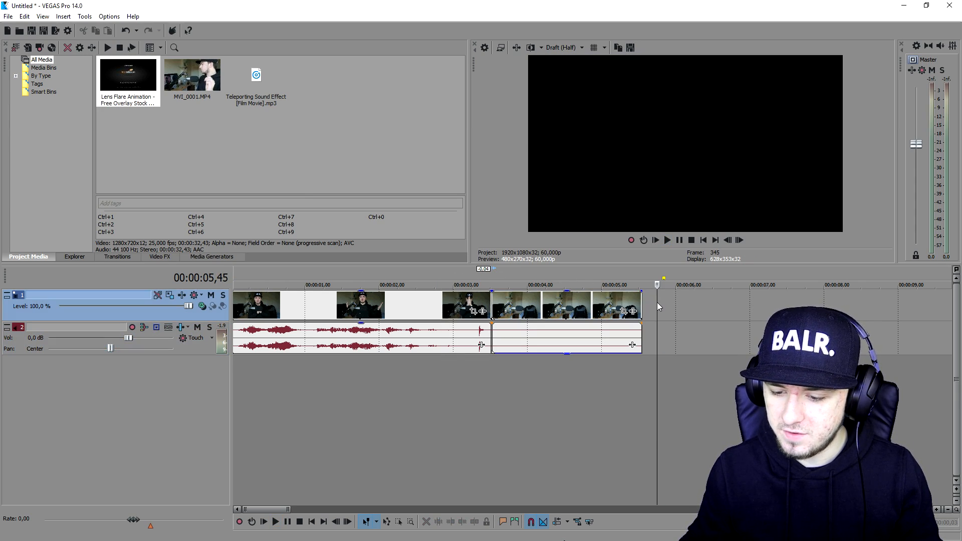
- Insert a new video track and place the Lens Flare clip on it at the cut with a fade-out
right_click(660, 306)
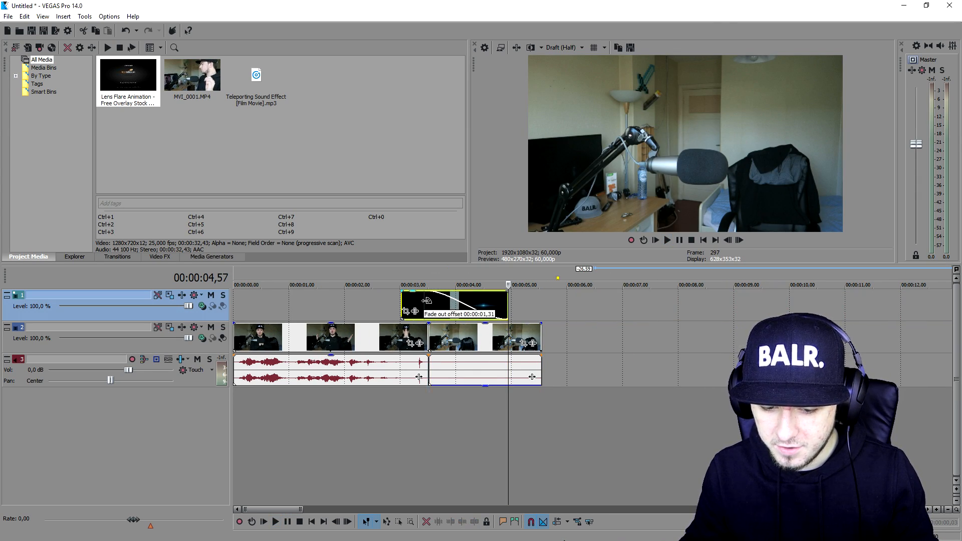
left_click(276, 521)
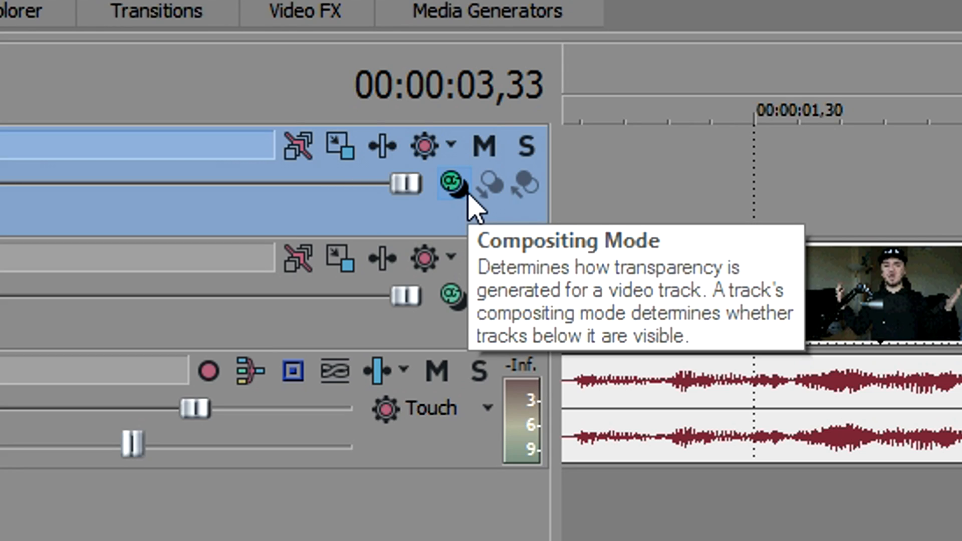
- Set the lens flare track's compositing mode to Screen to remove its black background
left_click(450, 183)
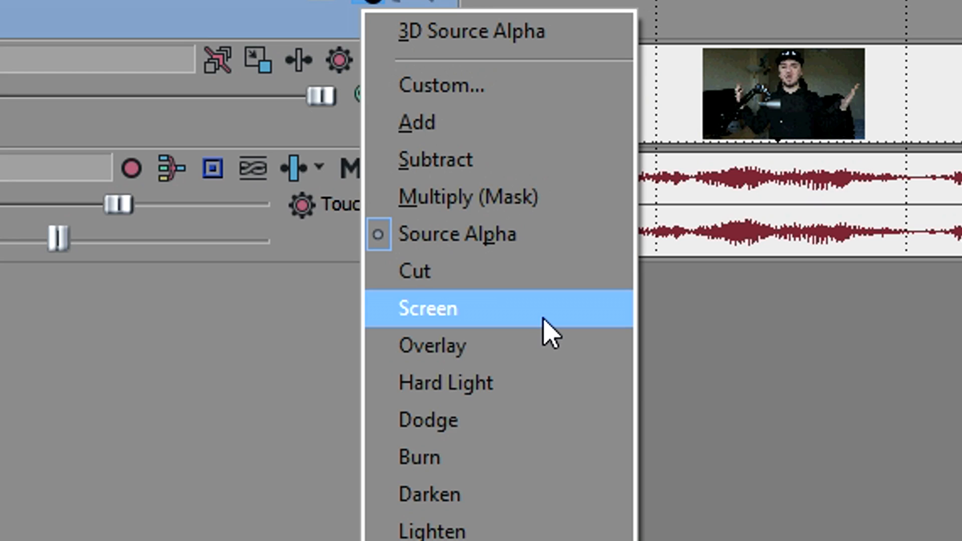
left_click(428, 308)
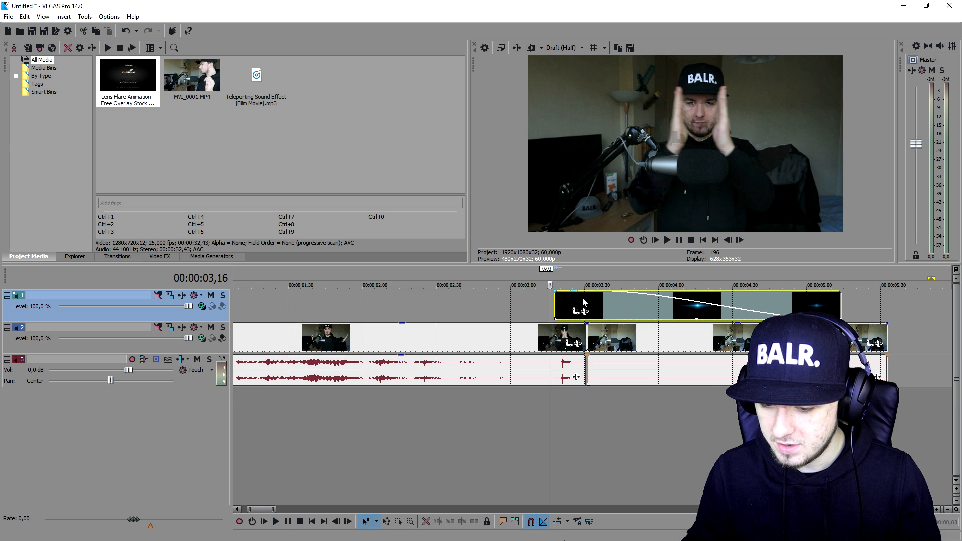
- Shift the lens flare event earlier so its timing sits right over the cut
left_click_drag(583, 303, 534, 303)
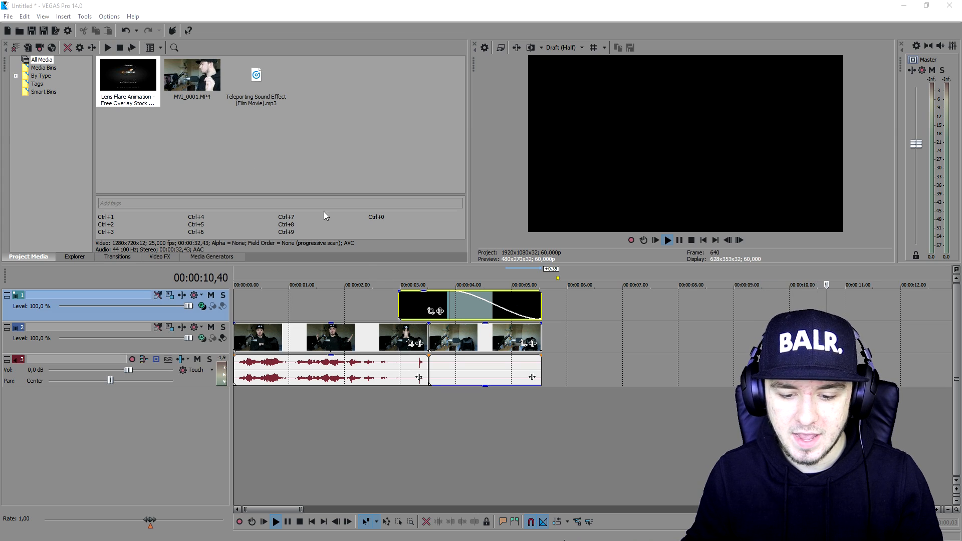
- Stop the preview and place Teleporting Sound Effect.mp3 on the audio track after the clips
left_click(255, 75)
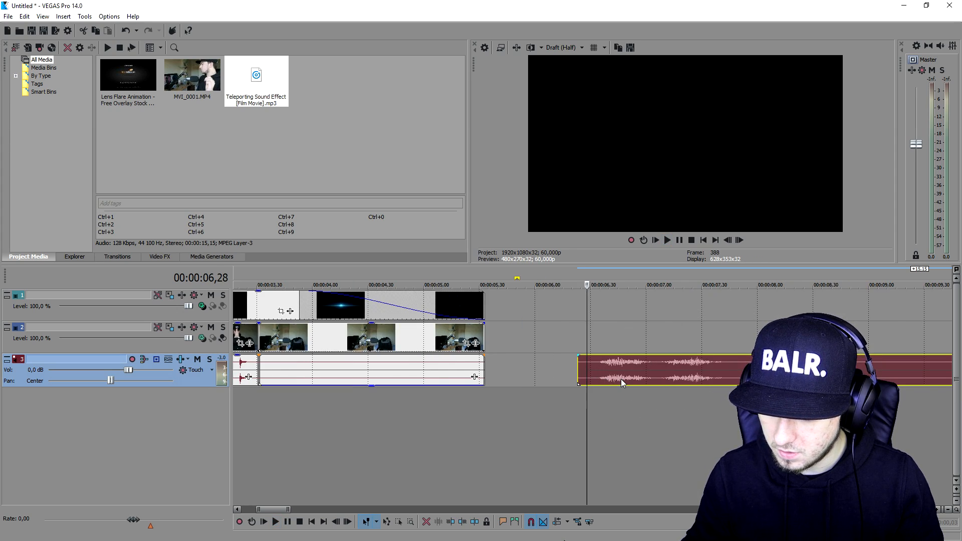
mouse_move(633, 356)
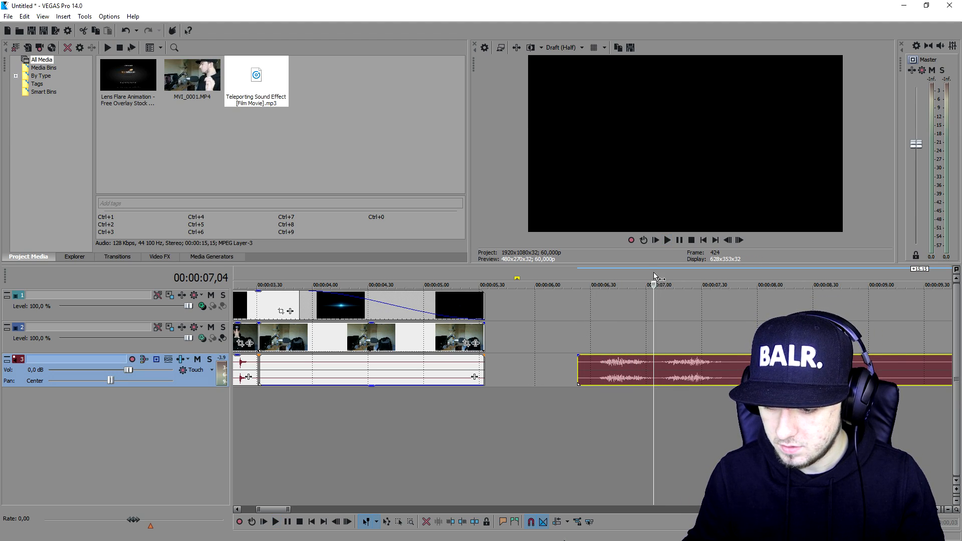
left_click_drag(579, 283, 652, 283)
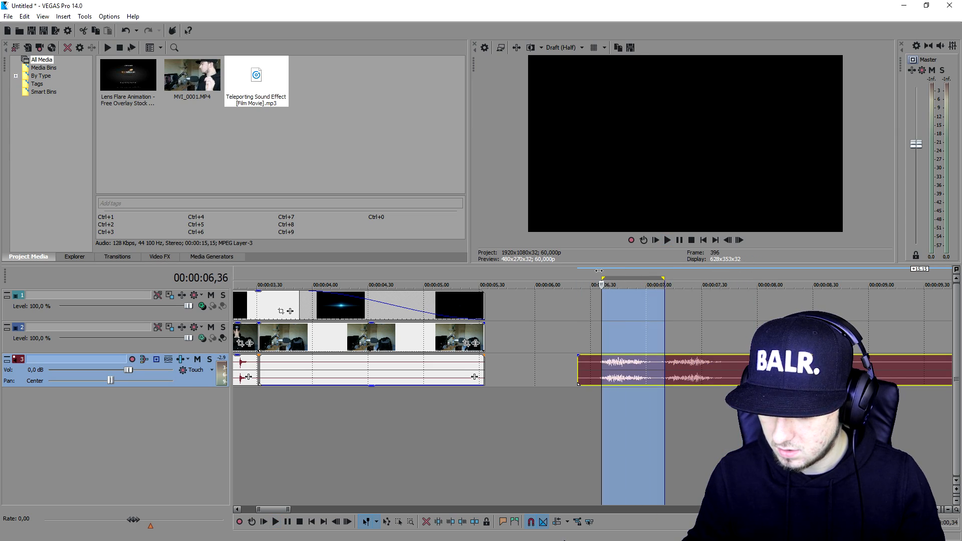
left_click(656, 371)
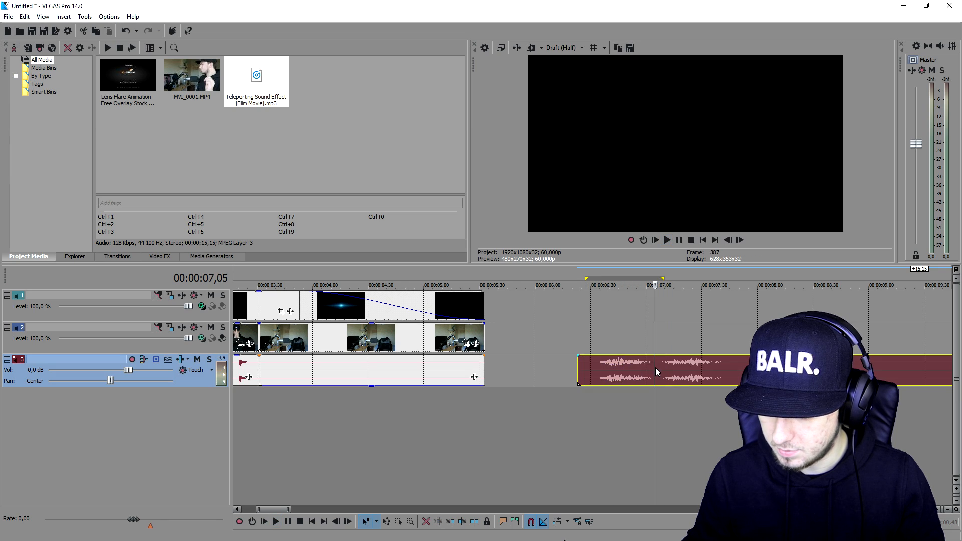